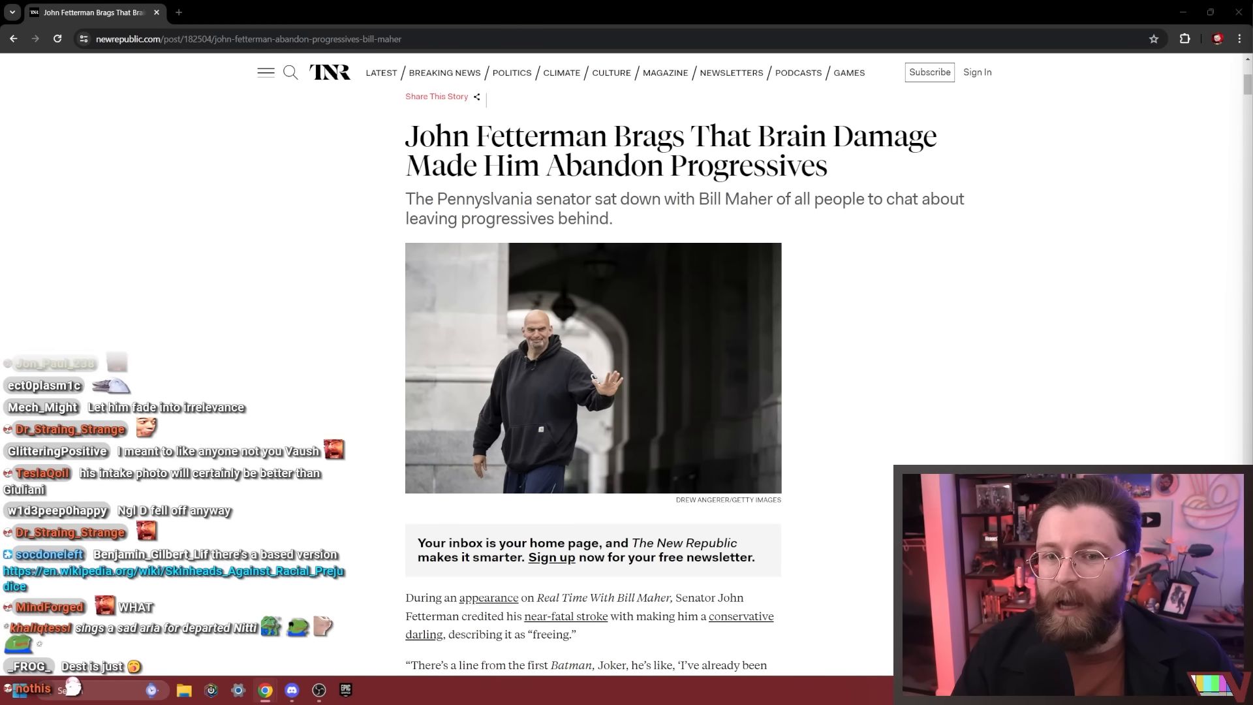
Read down the TNR article to Fetterman's Batman quote about feeling freed
scroll(down, 3)
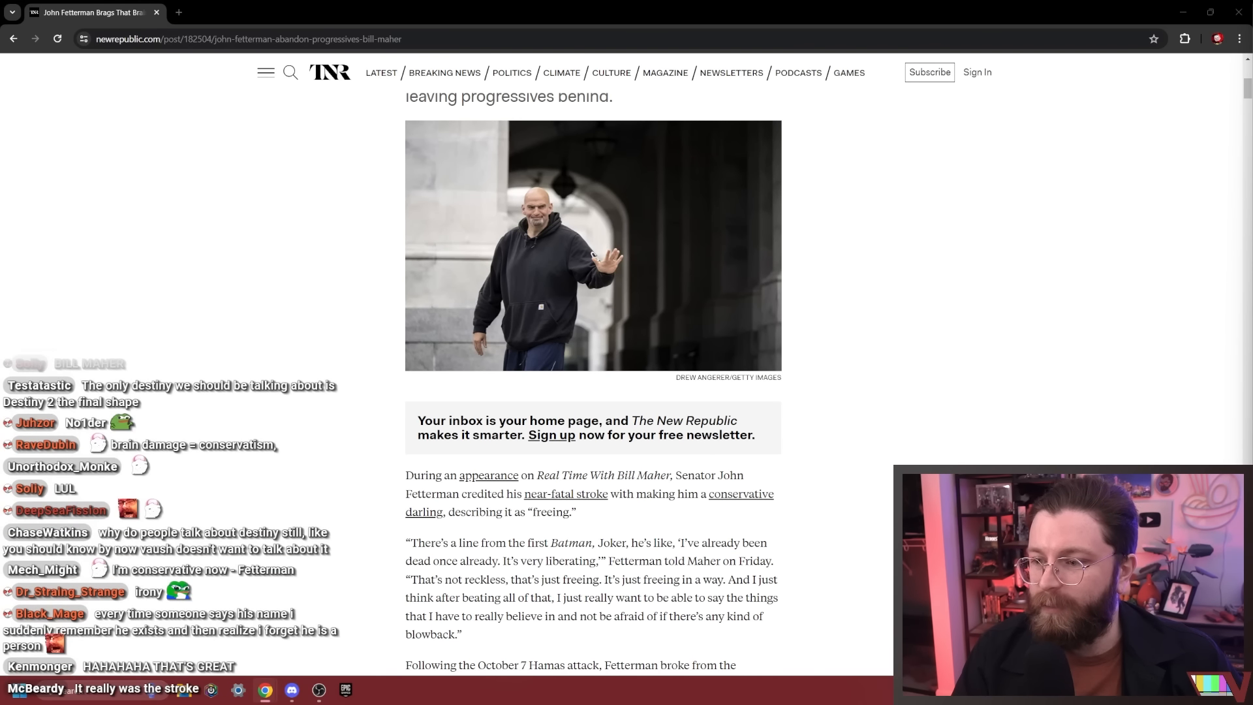
scroll(down, 3)
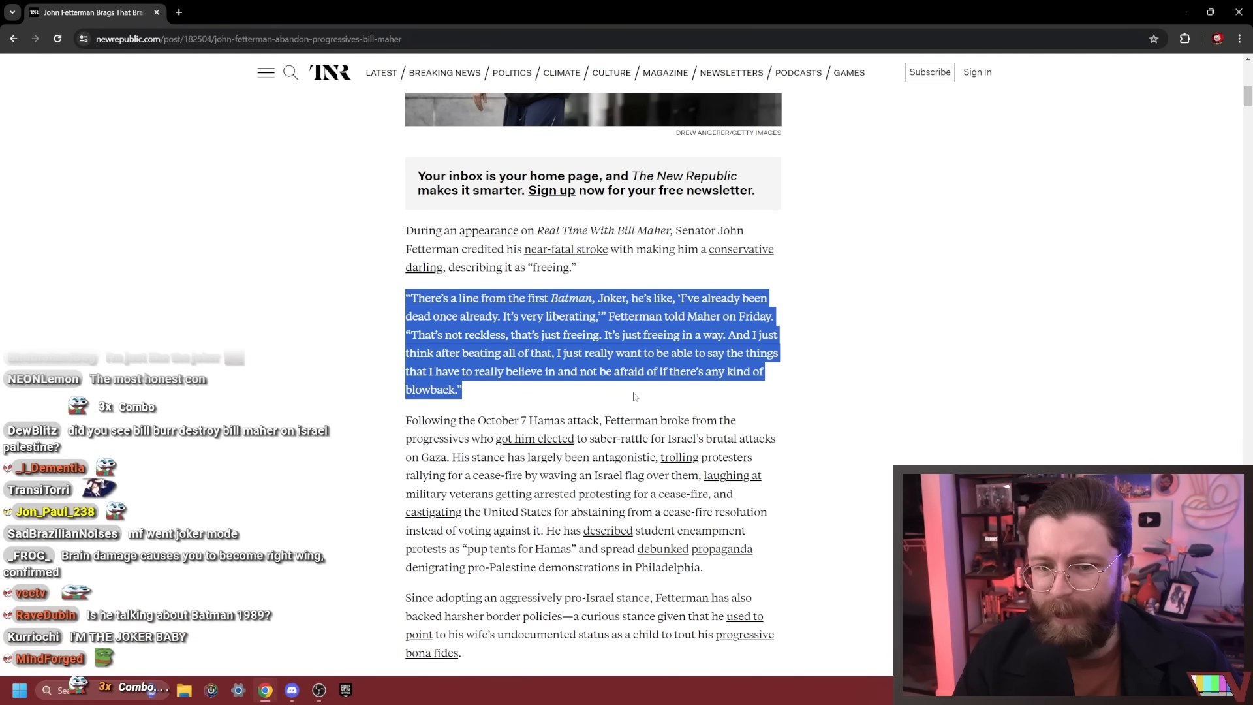
scroll(down, 3)
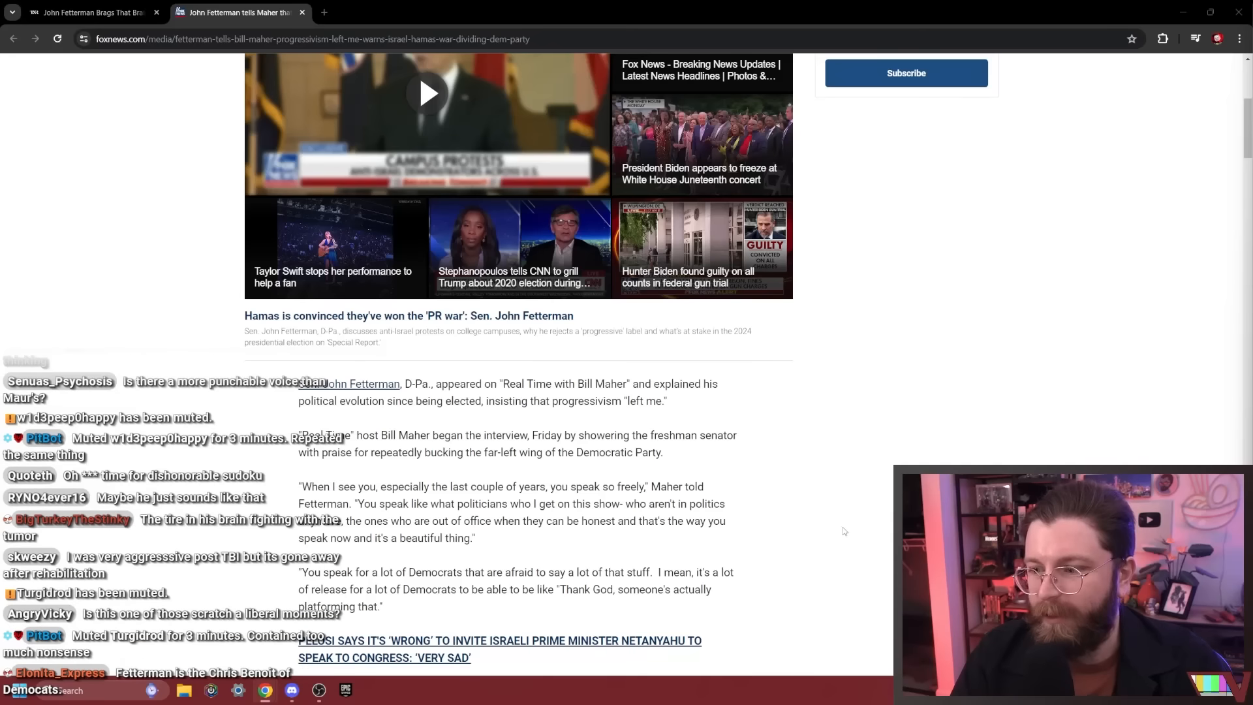
Read past the Real Time photo to Fetterman's Batman quote and Maher's separation question
scroll(down, 3)
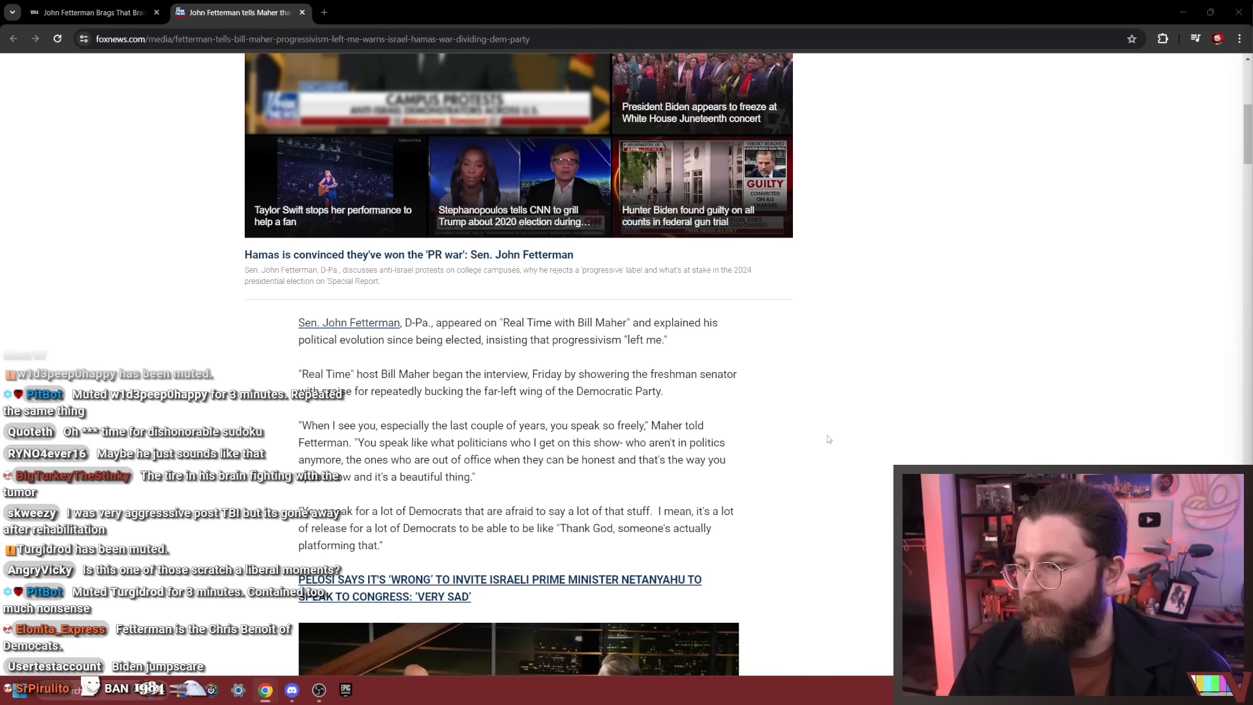
mouse_move(820, 448)
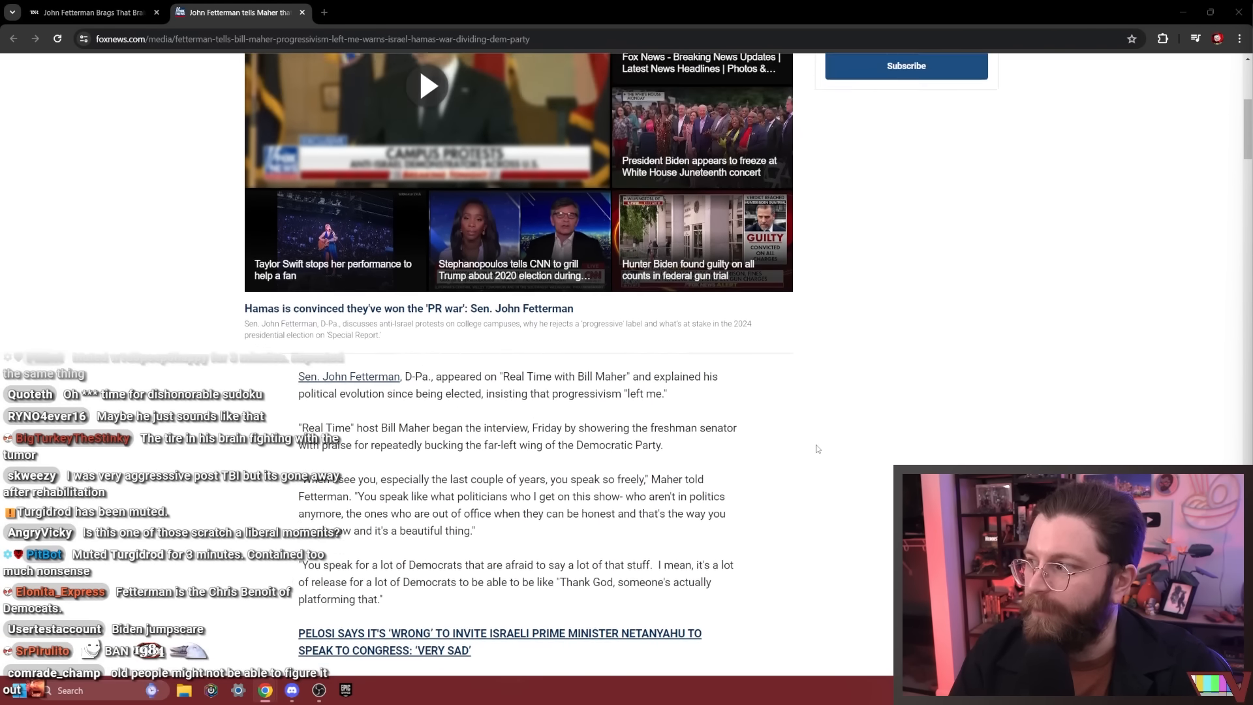
scroll(down, 3)
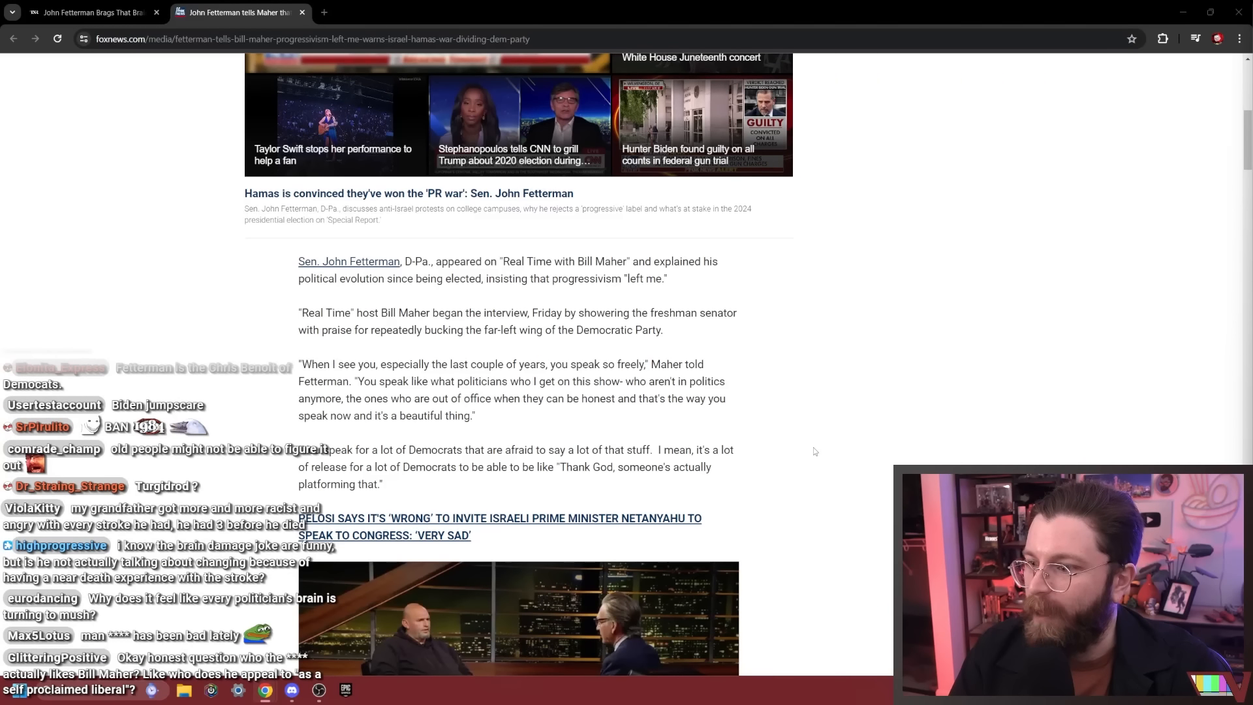
scroll(down, 3)
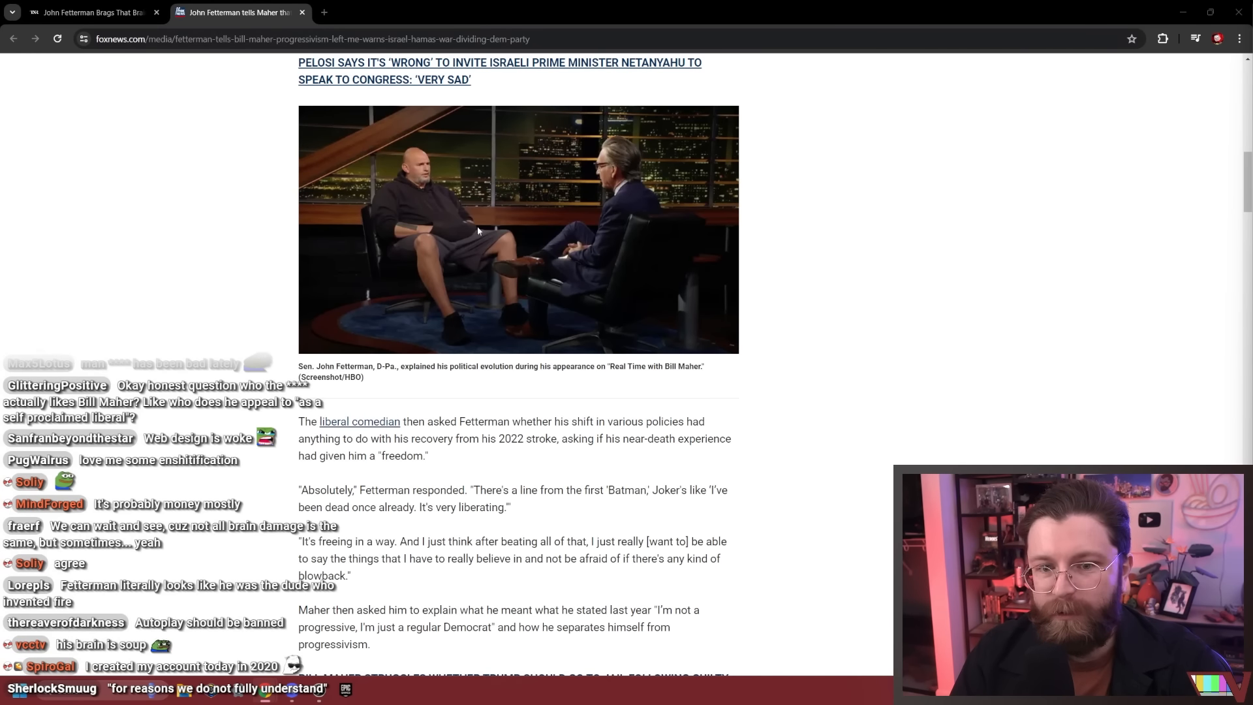
scroll(down, 3)
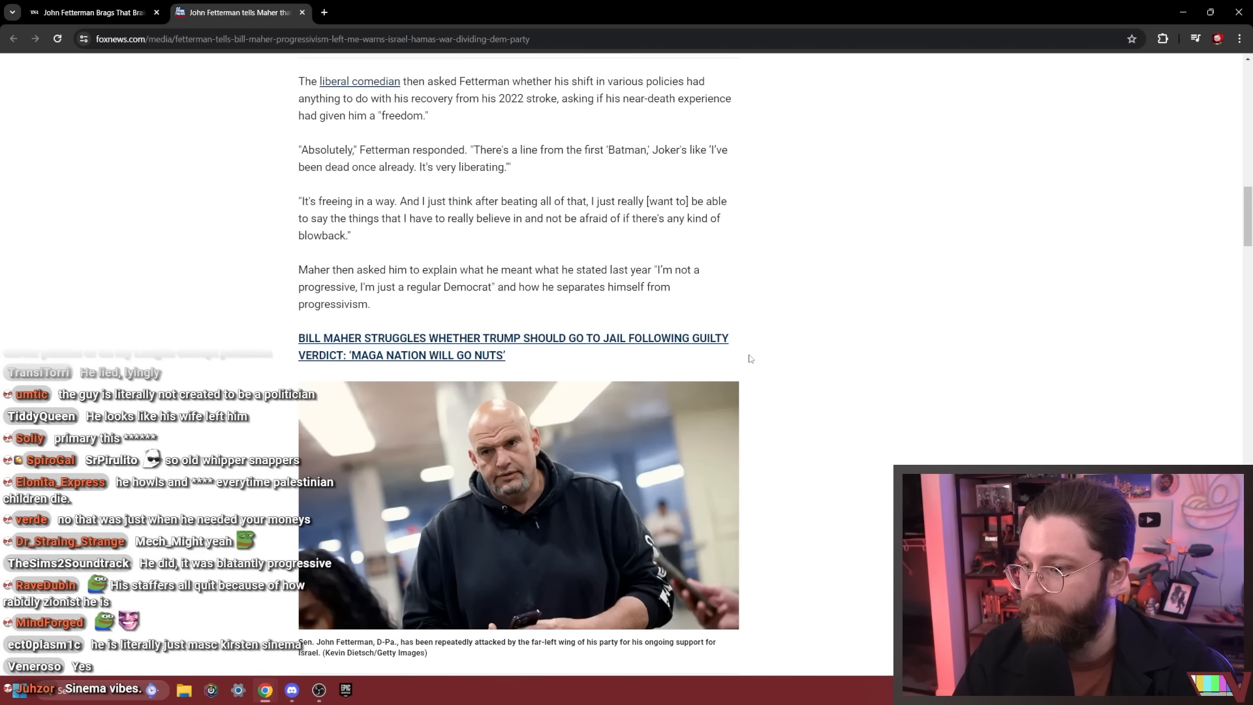
scroll(down, 3)
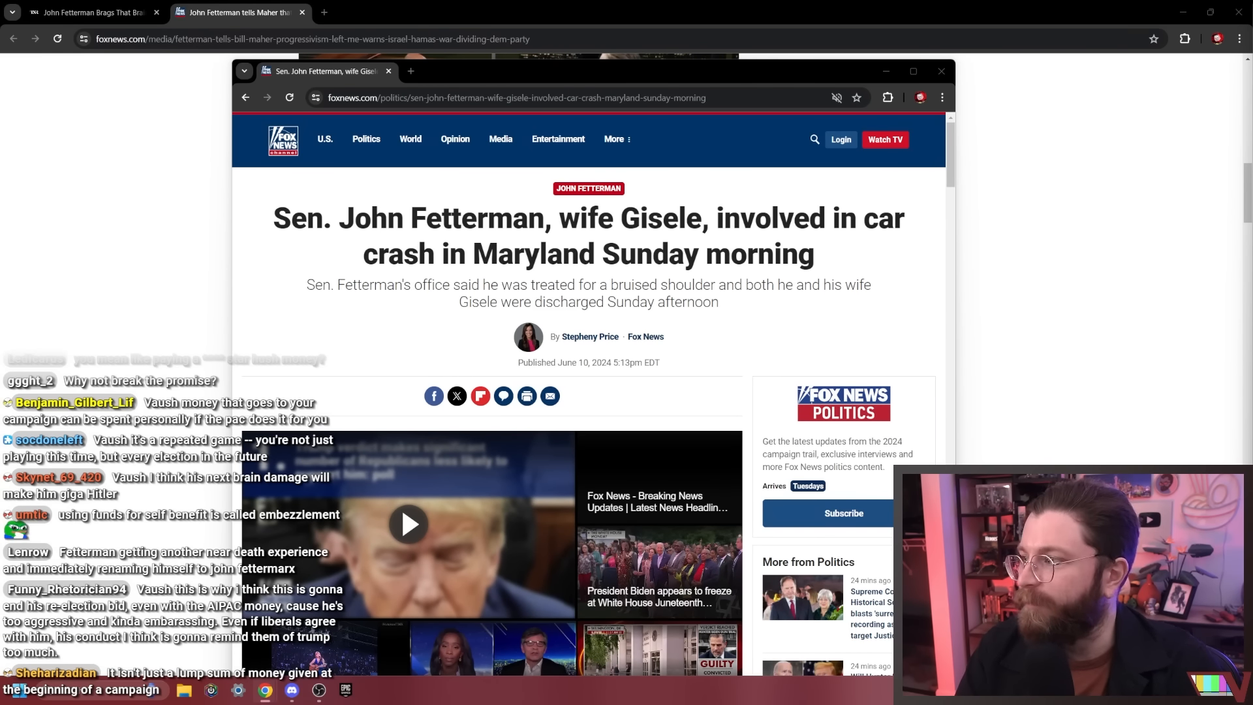
Read down the newly opened TNR article on Fetterman bleeding staff after his flip
scroll(down, 3)
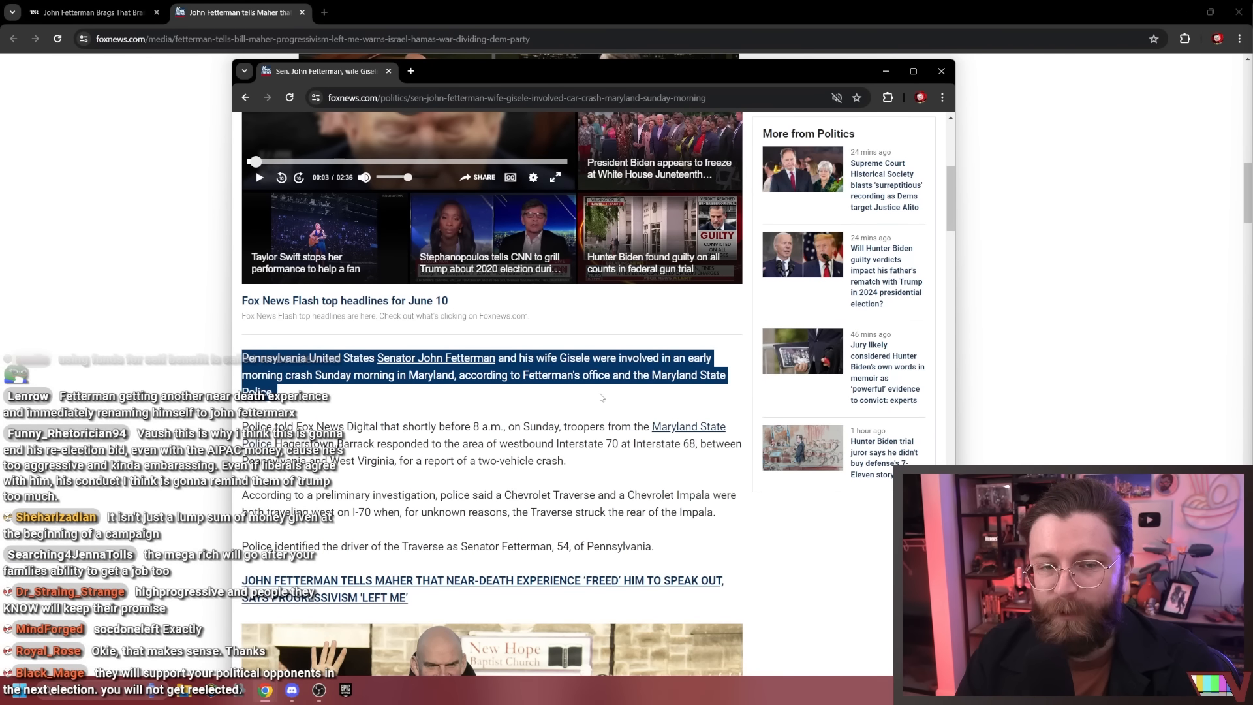
mouse_move(603, 400)
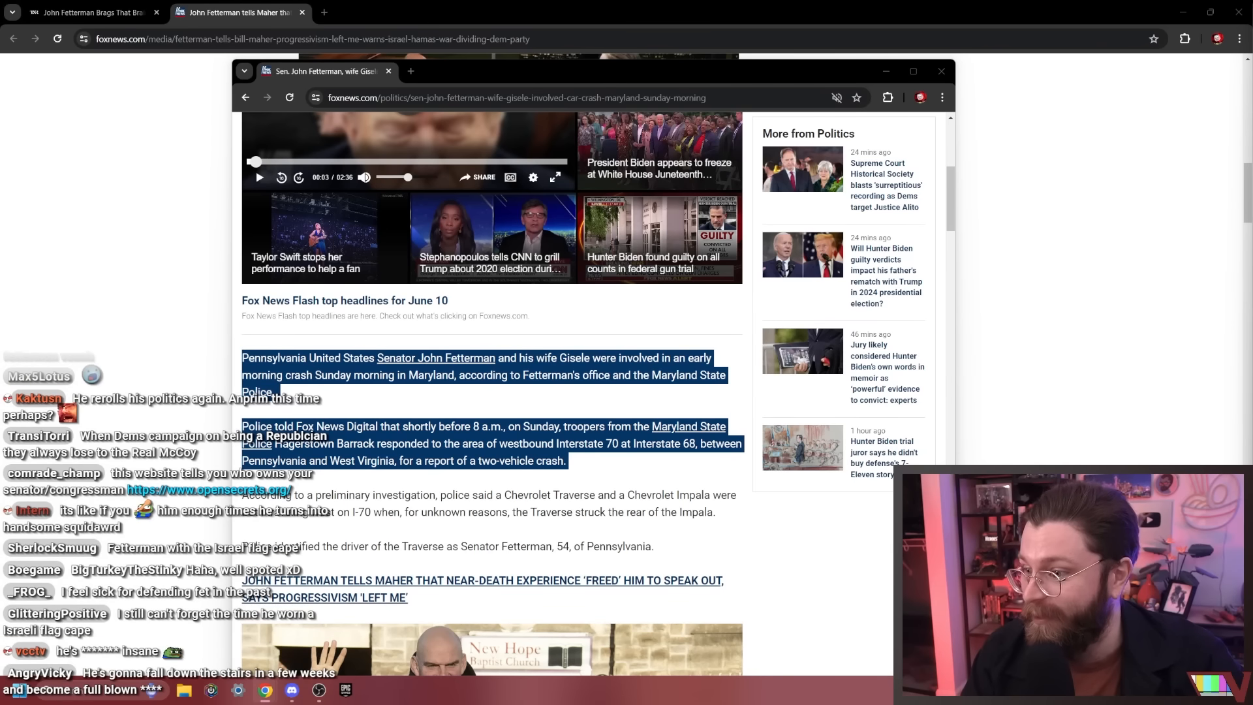
scroll(down, 3)
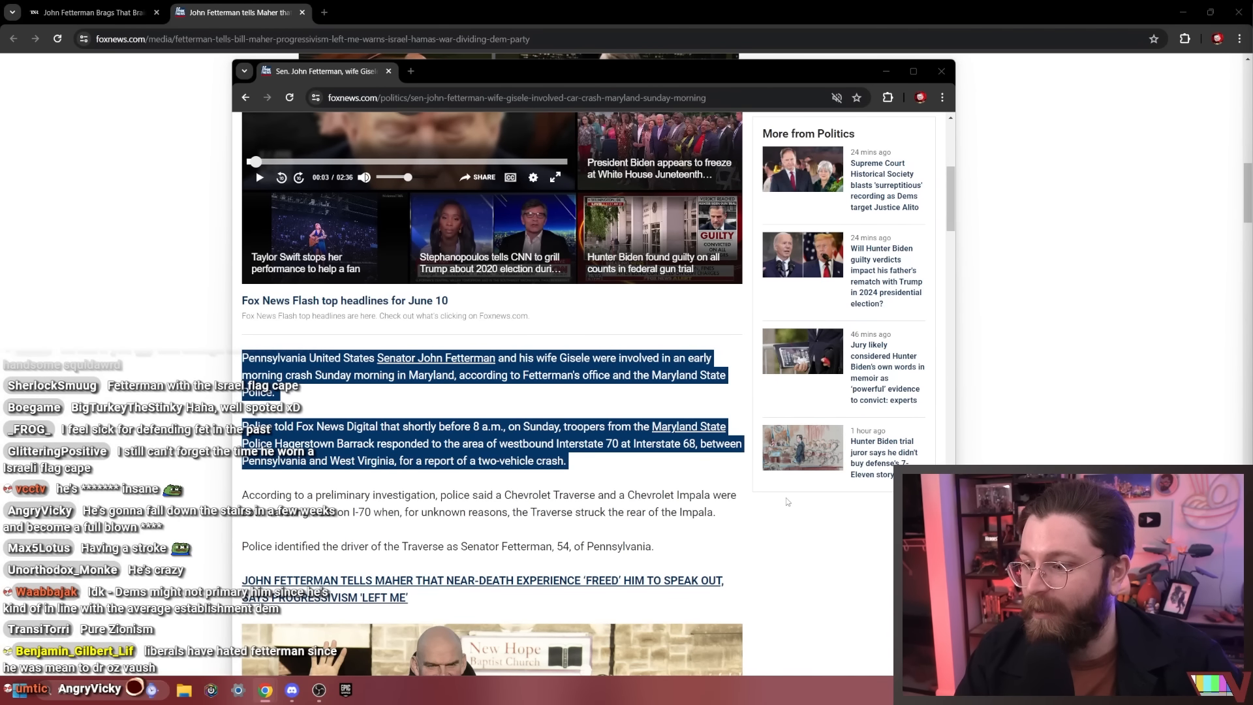
scroll(down, 3)
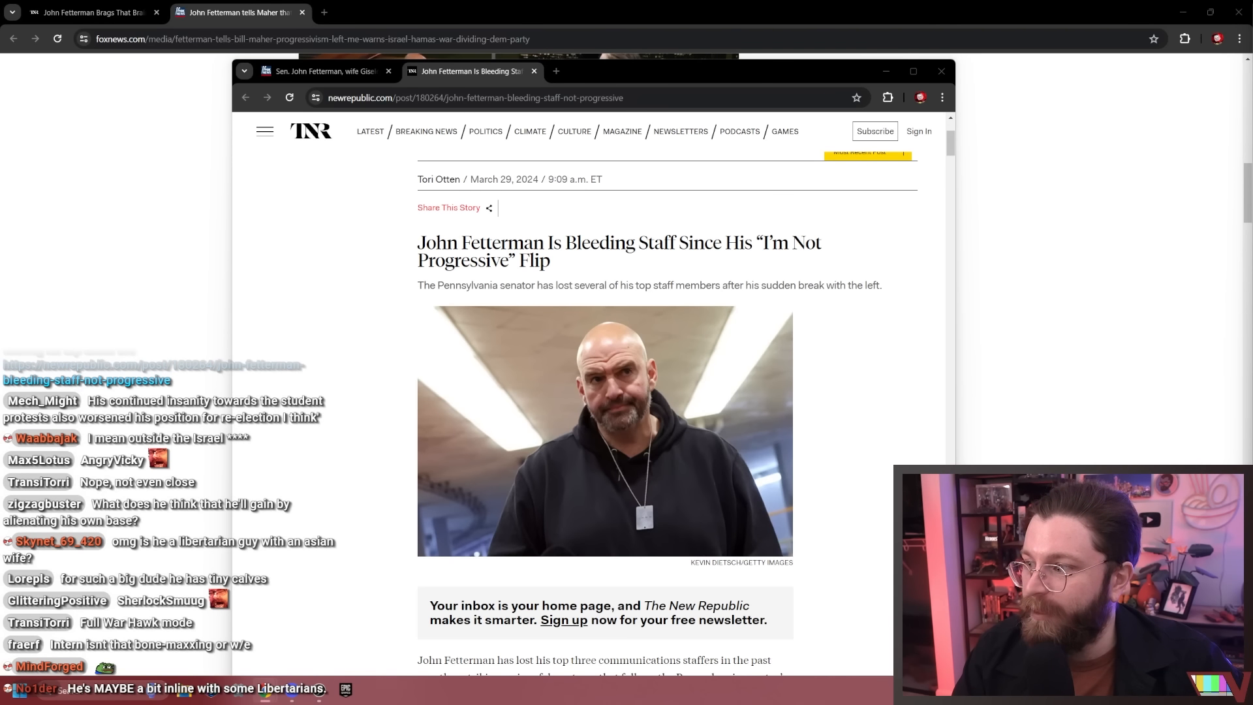
scroll(down, 3)
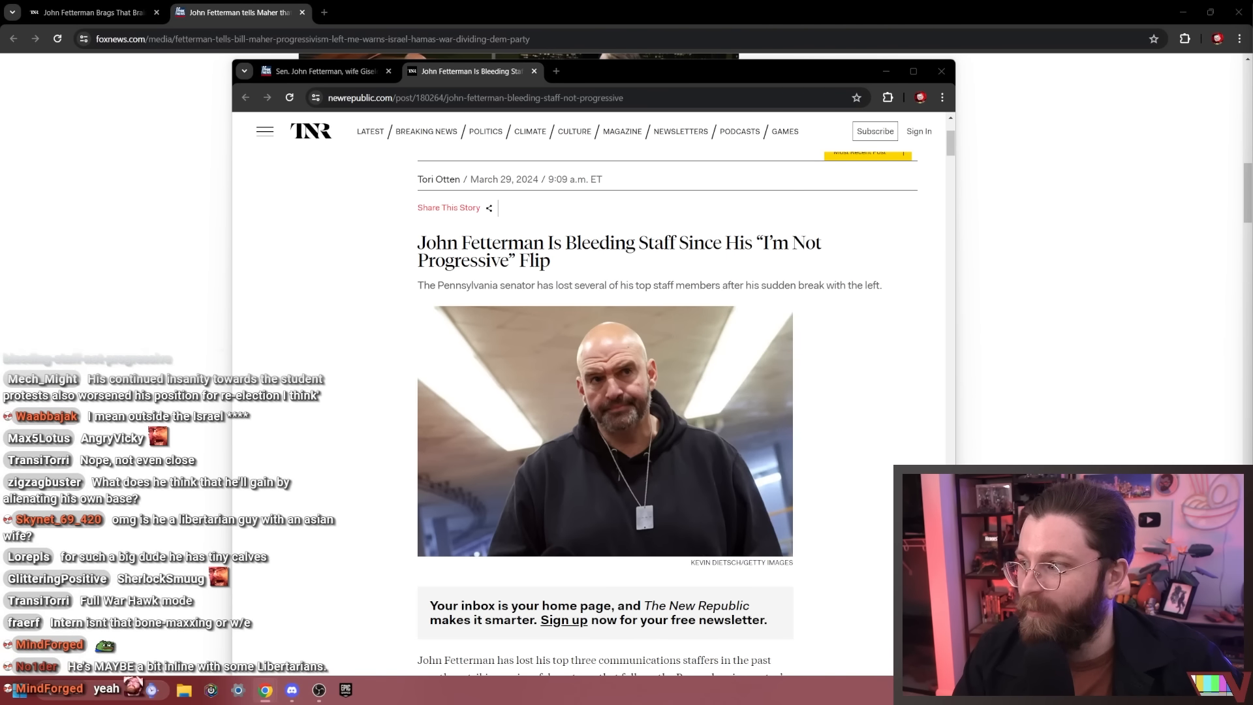
scroll(down, 3)
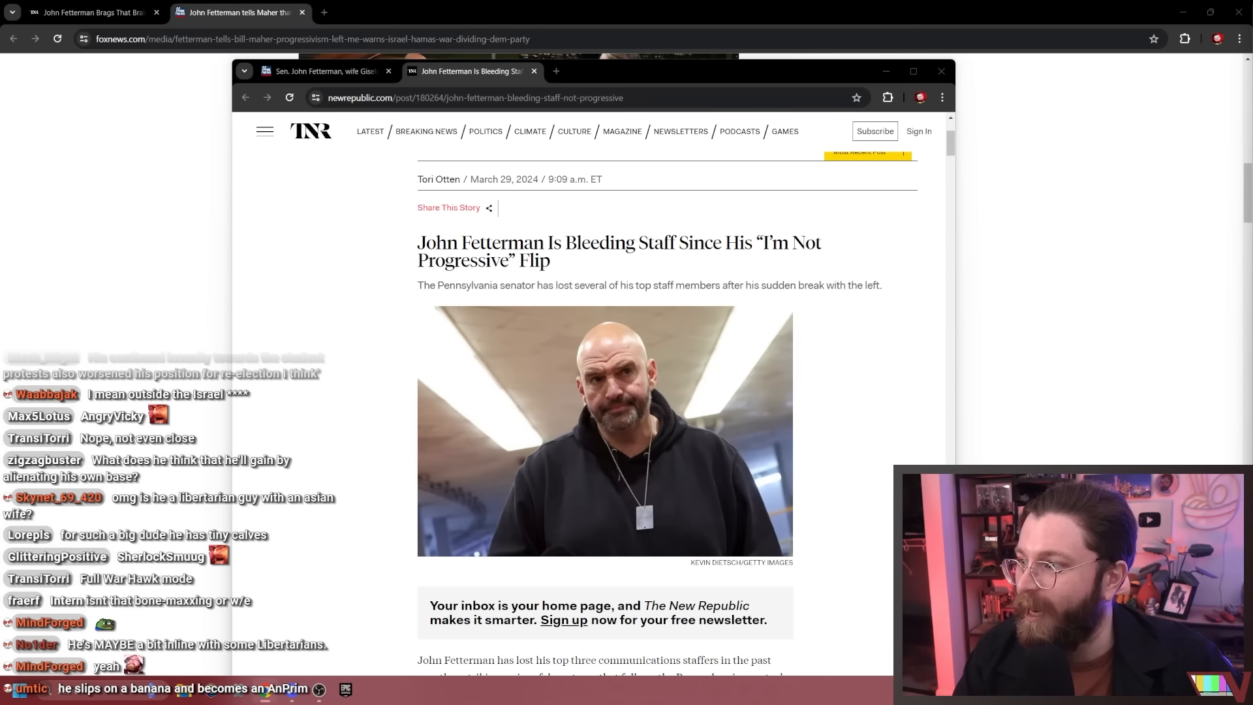
scroll(down, 3)
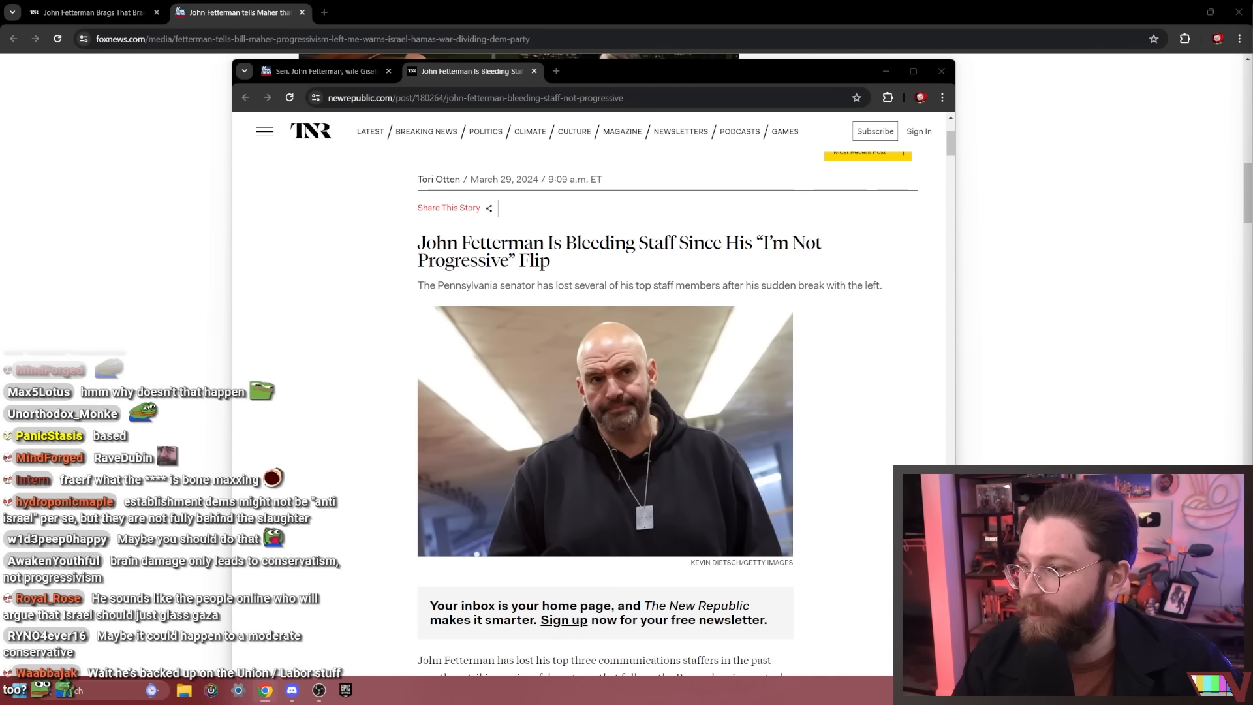
scroll(down, 3)
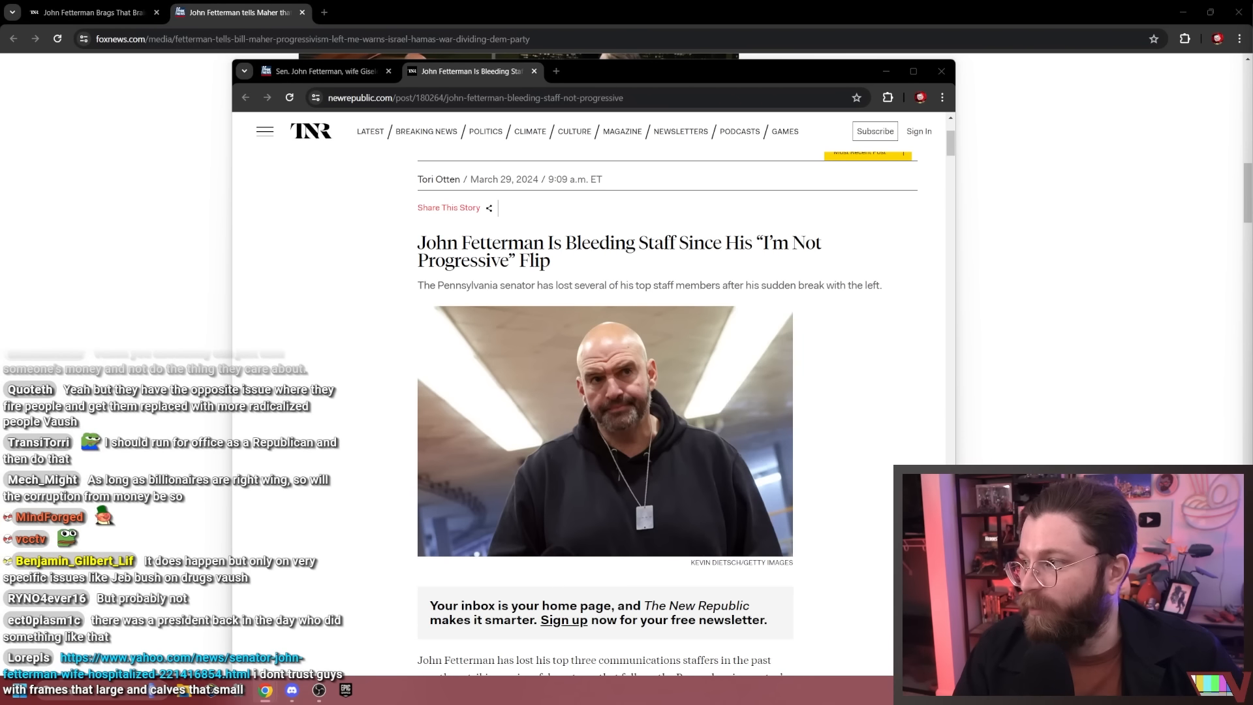
mouse_move(557, 407)
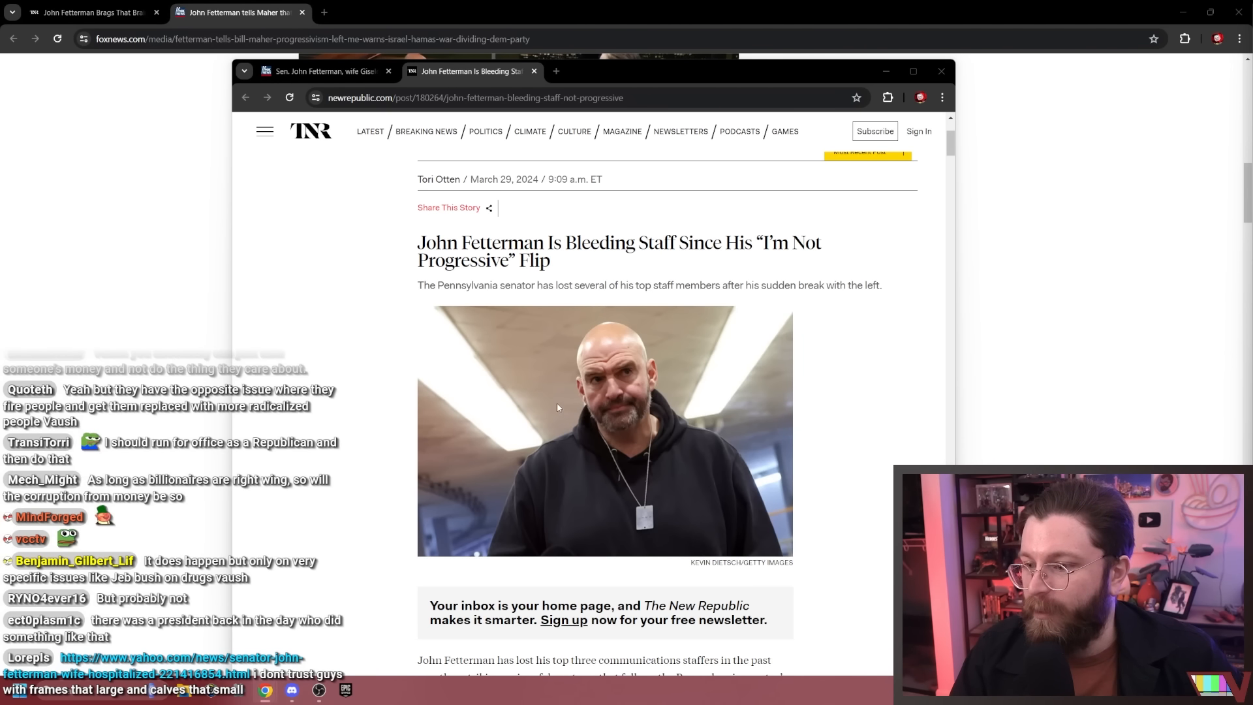
mouse_move(481, 411)
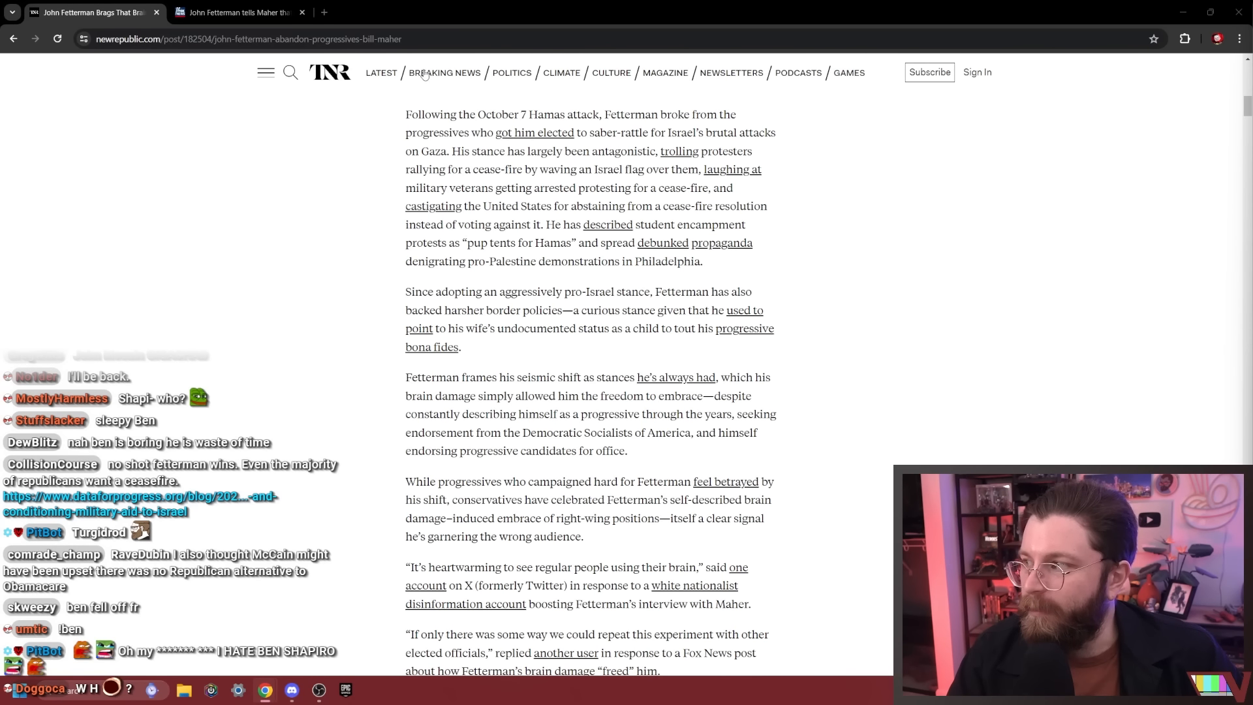
mouse_move(951, 445)
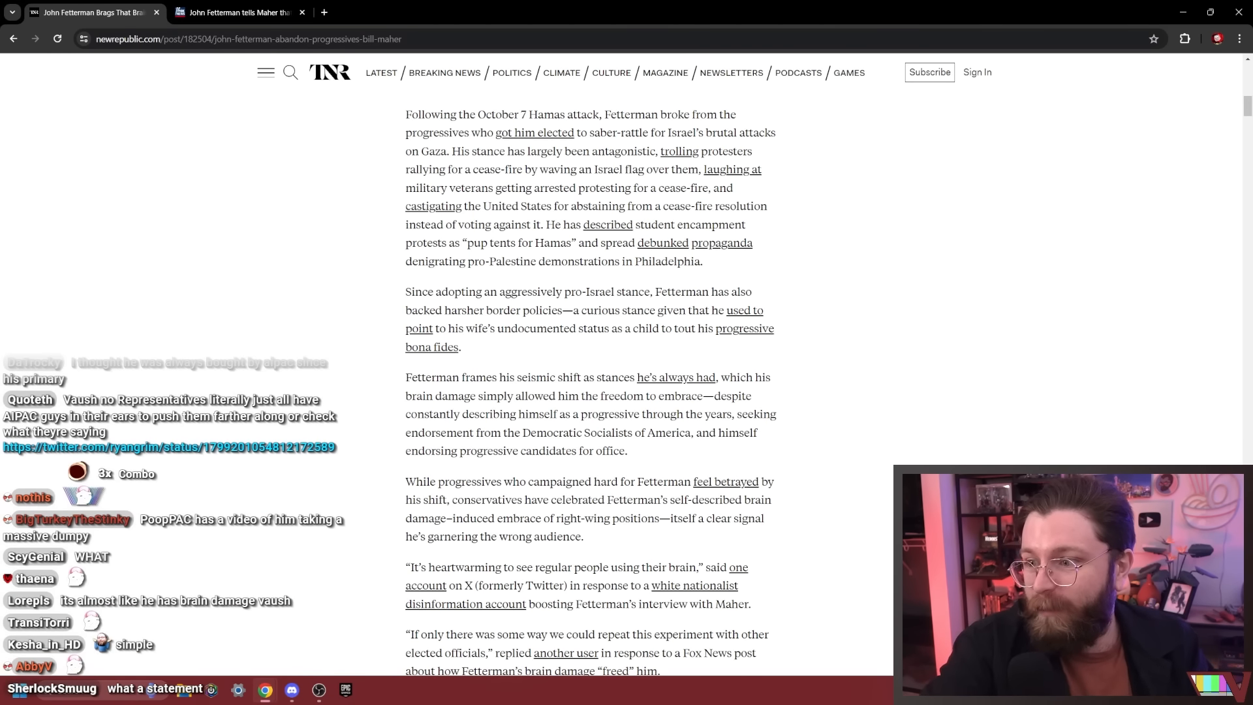
Read down to the reactions on X and the article's closing quotes
scroll(down, 3)
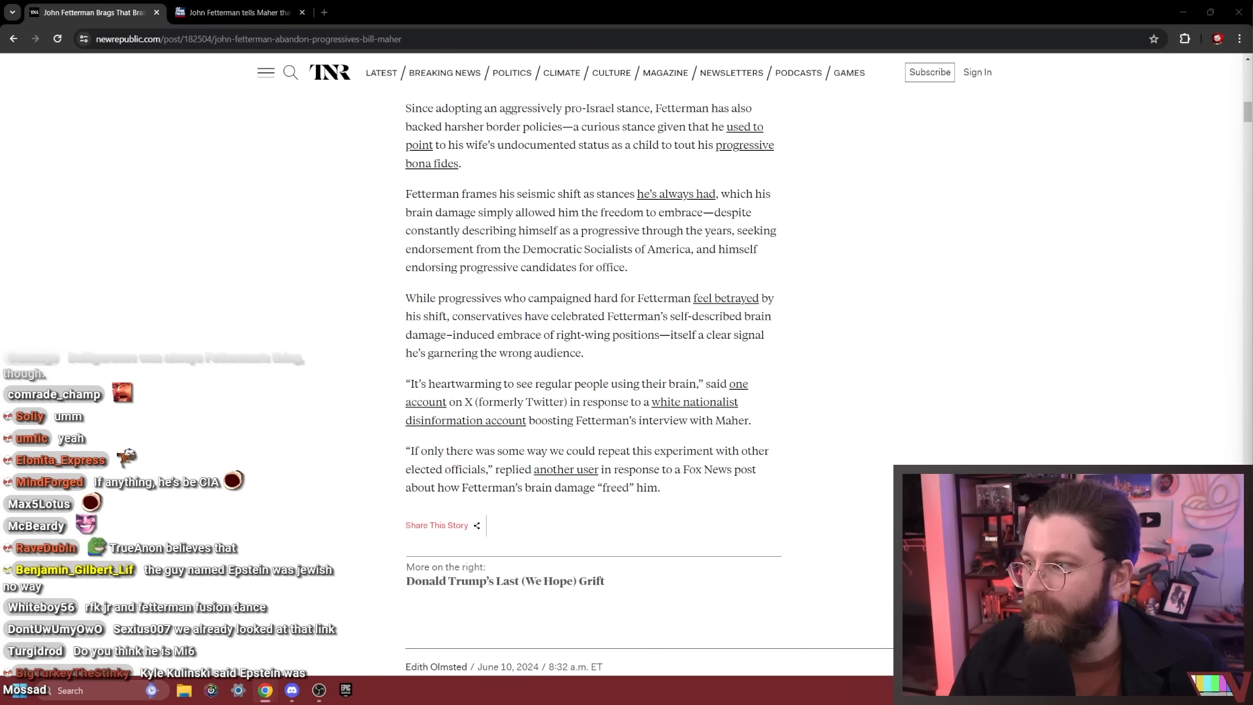
scroll(down, 3)
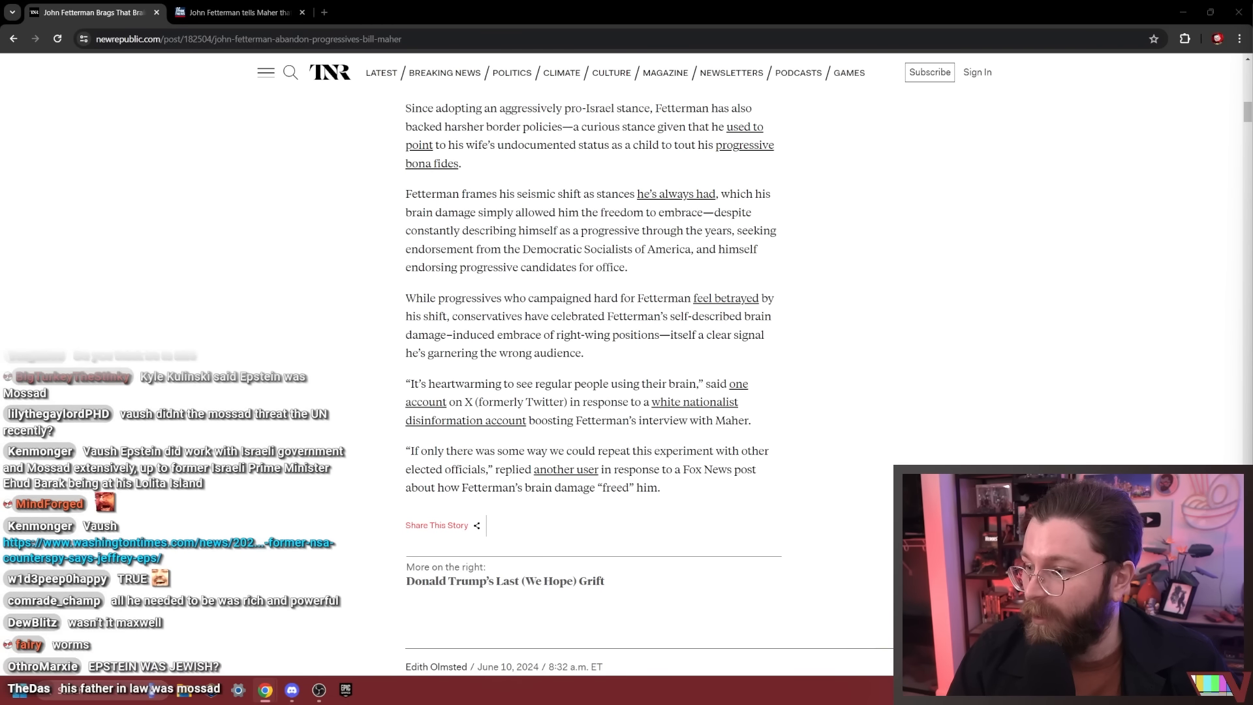
scroll(down, 3)
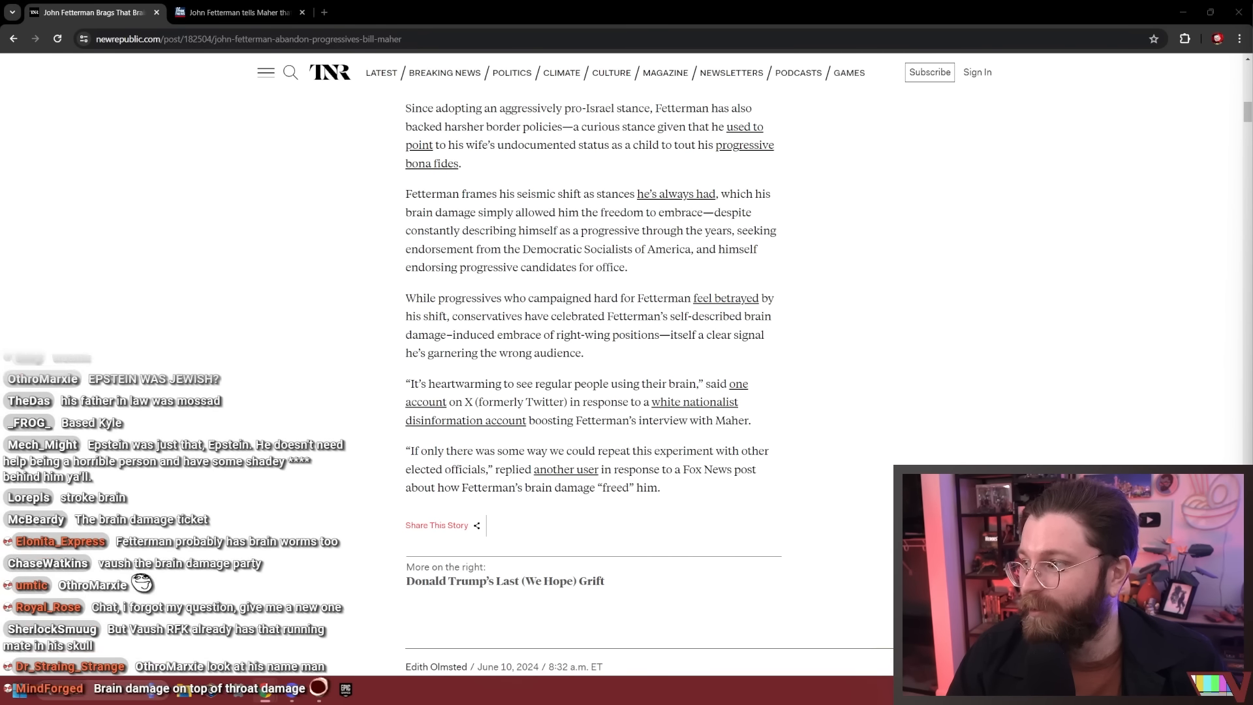
click(236, 12)
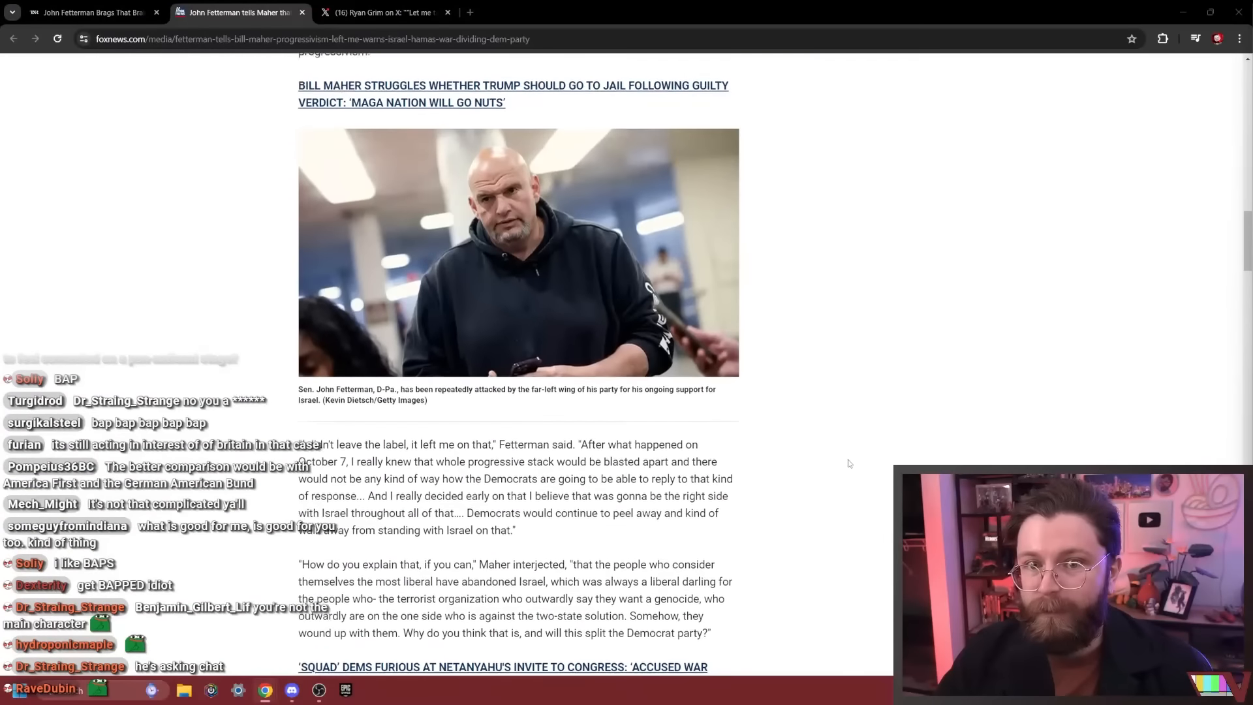
Read down to Fetterman's October 7 remarks and Maher's party-split question
scroll(down, 3)
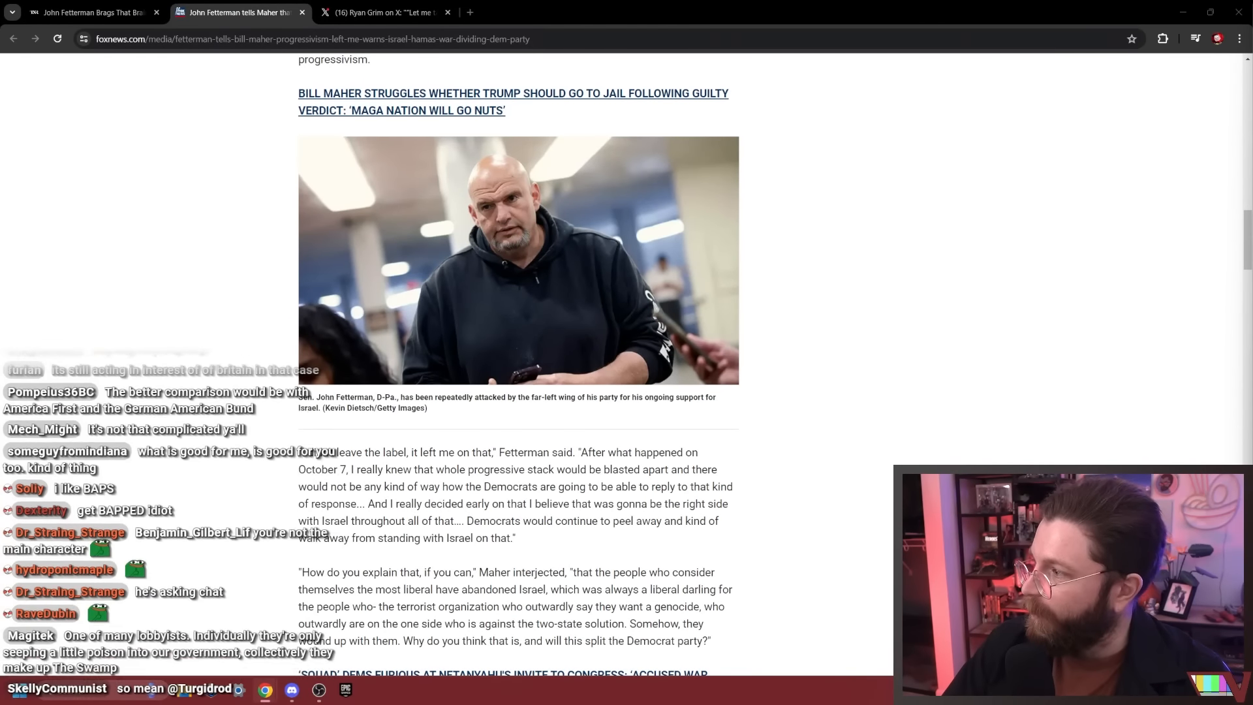